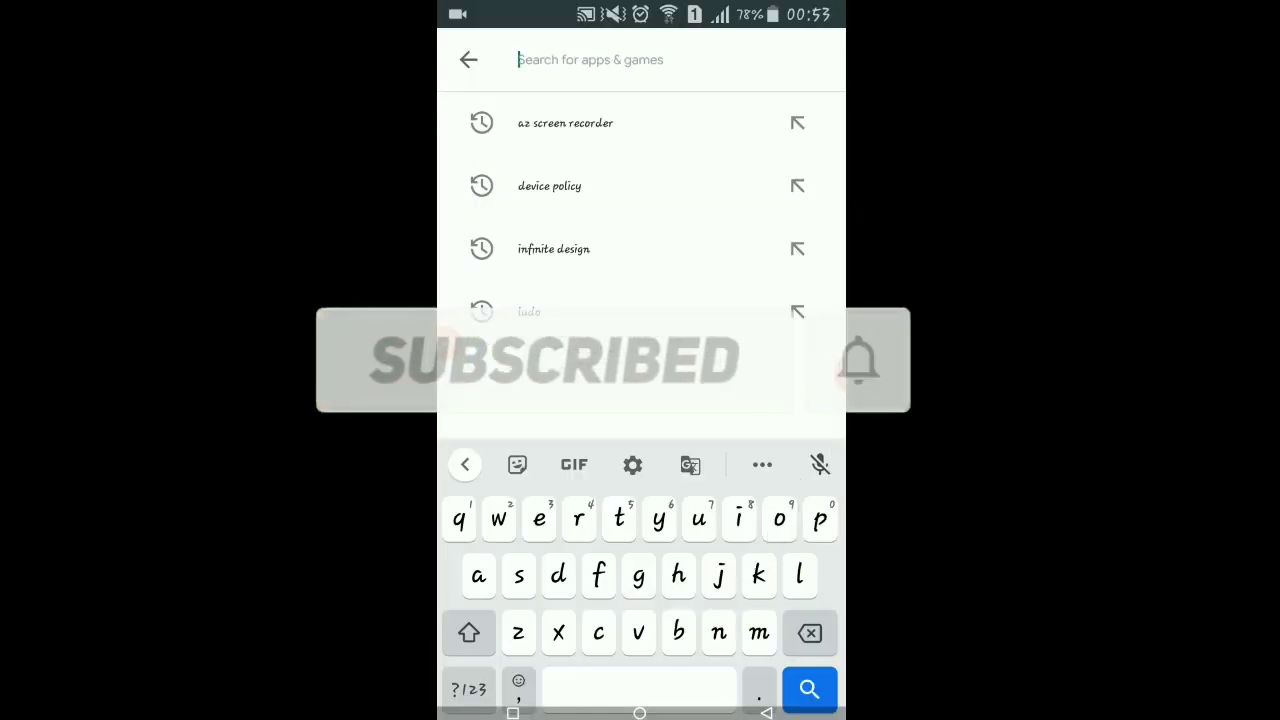
- Search 'device policy' in Play Store and launch Google Apps Device Policy to reach Google sign-in
{"action": "left_click", "coordinate": [548, 186]}
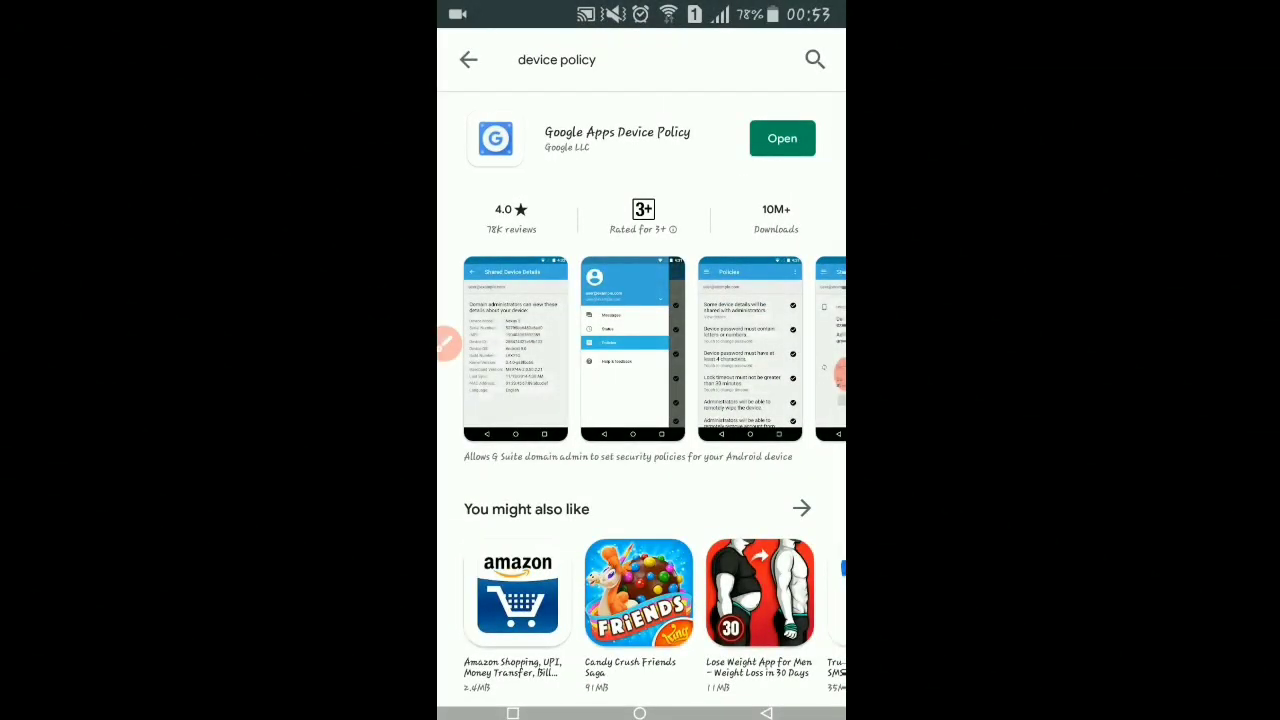
{"action": "left_click", "coordinate": [782, 138]}
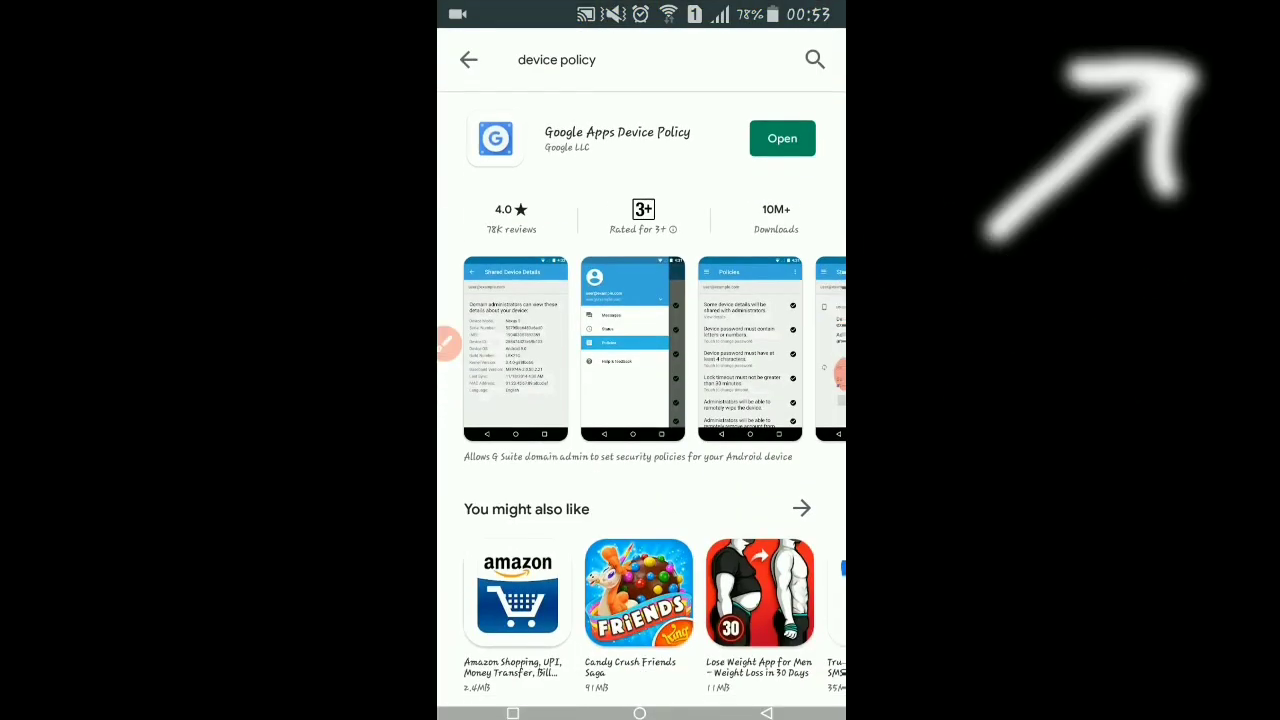
{"action": "left_click", "coordinate": [782, 138]}
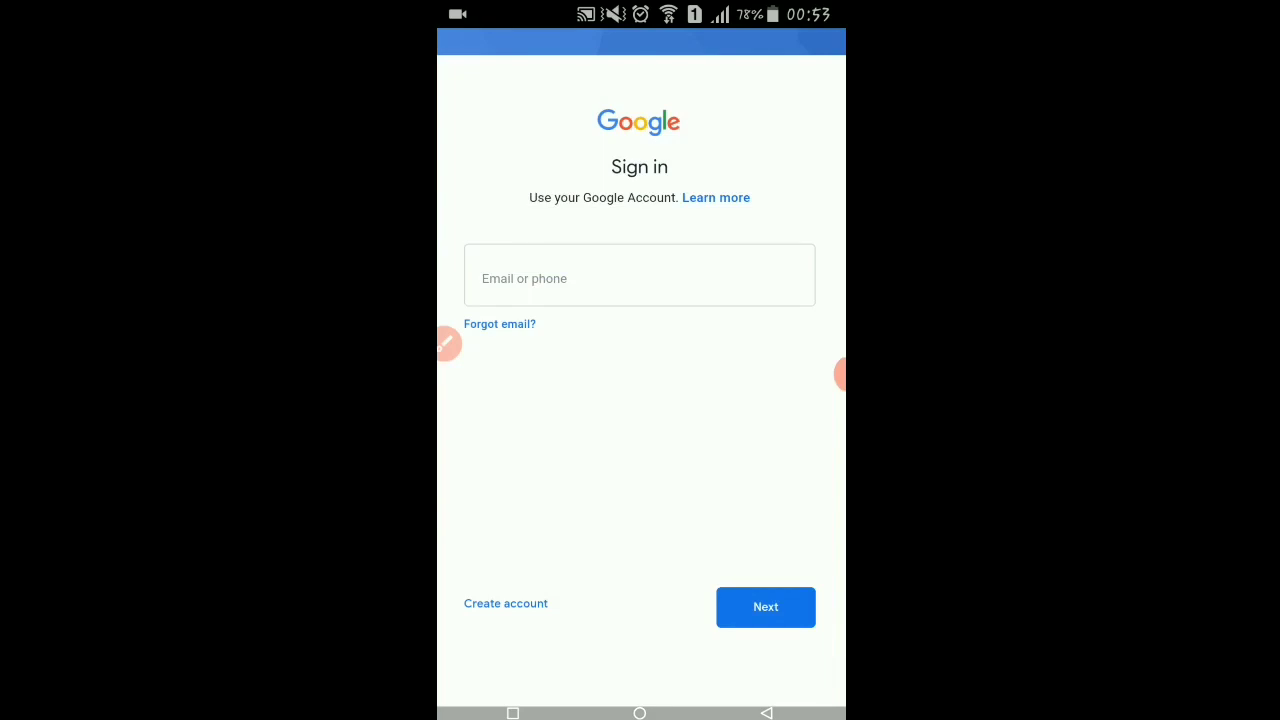
- Submit the college email and password to reach the work-profile creation screen
{"action": "left_click", "coordinate": [640, 278]}
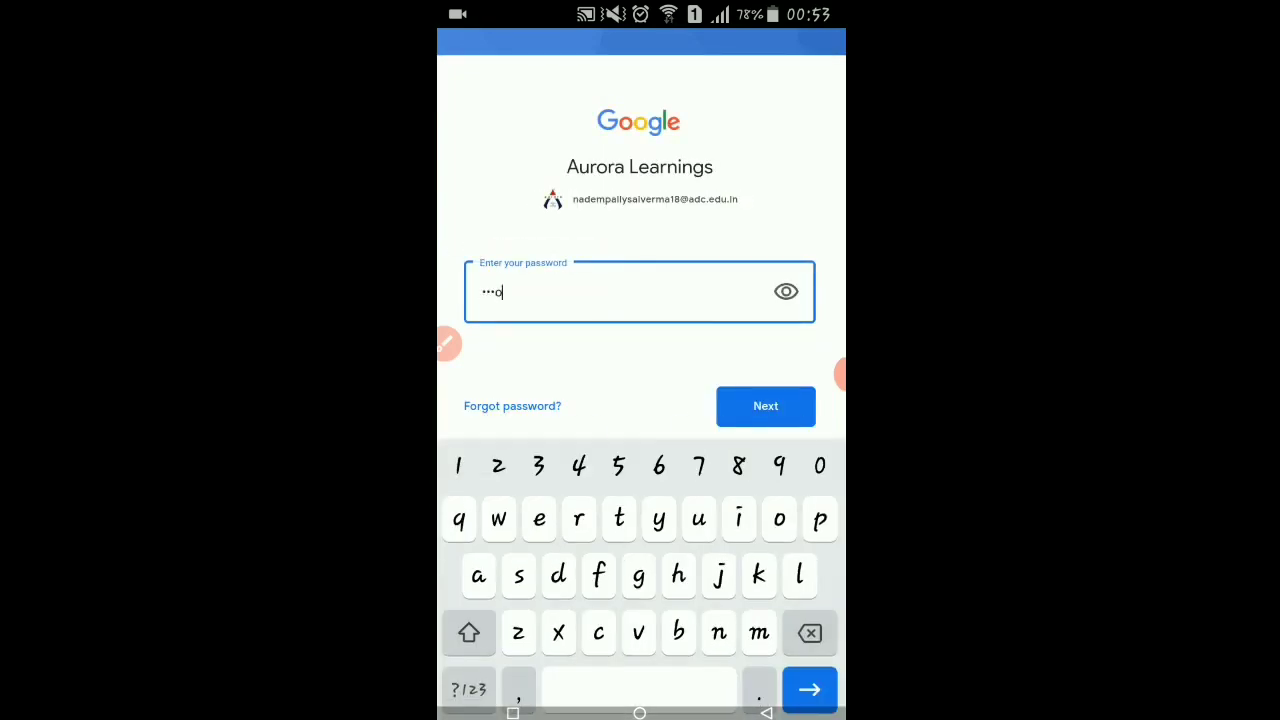
{"action": "left_click", "coordinate": [764, 406]}
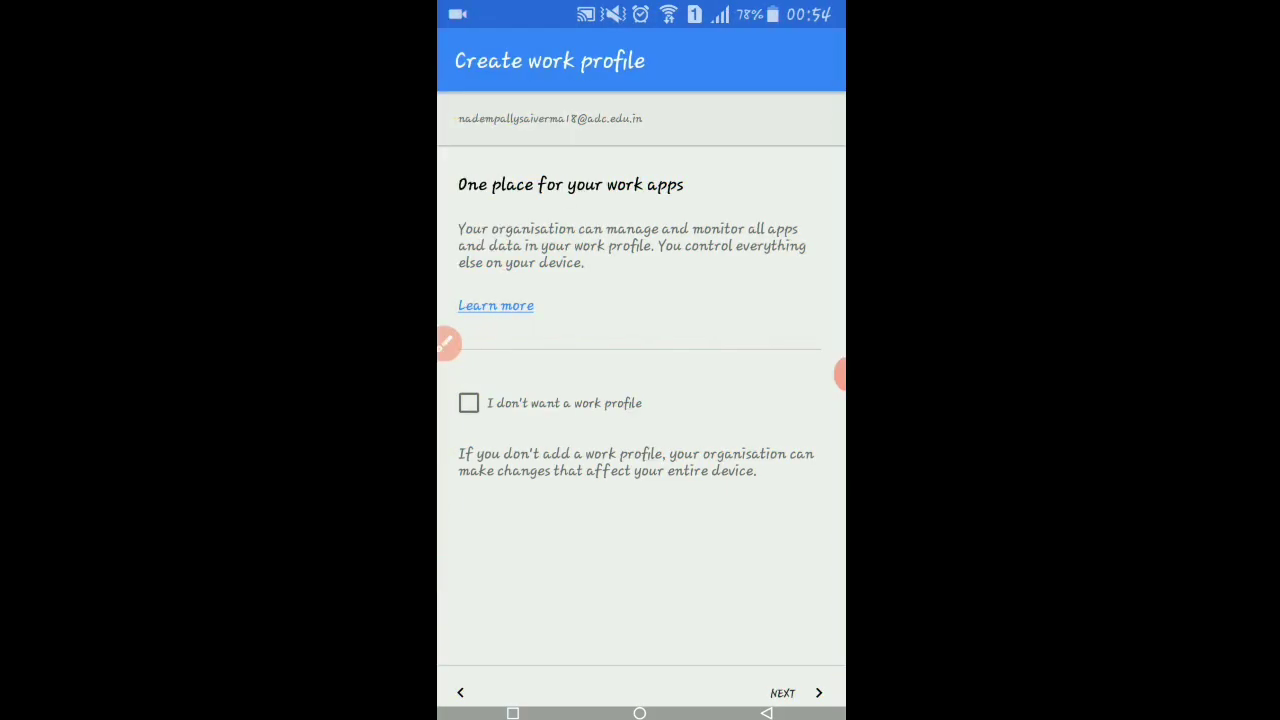
- Create and set up the work profile, review the Status page sync result, and reach the app drawer
{"action": "left_click", "coordinate": [784, 692]}
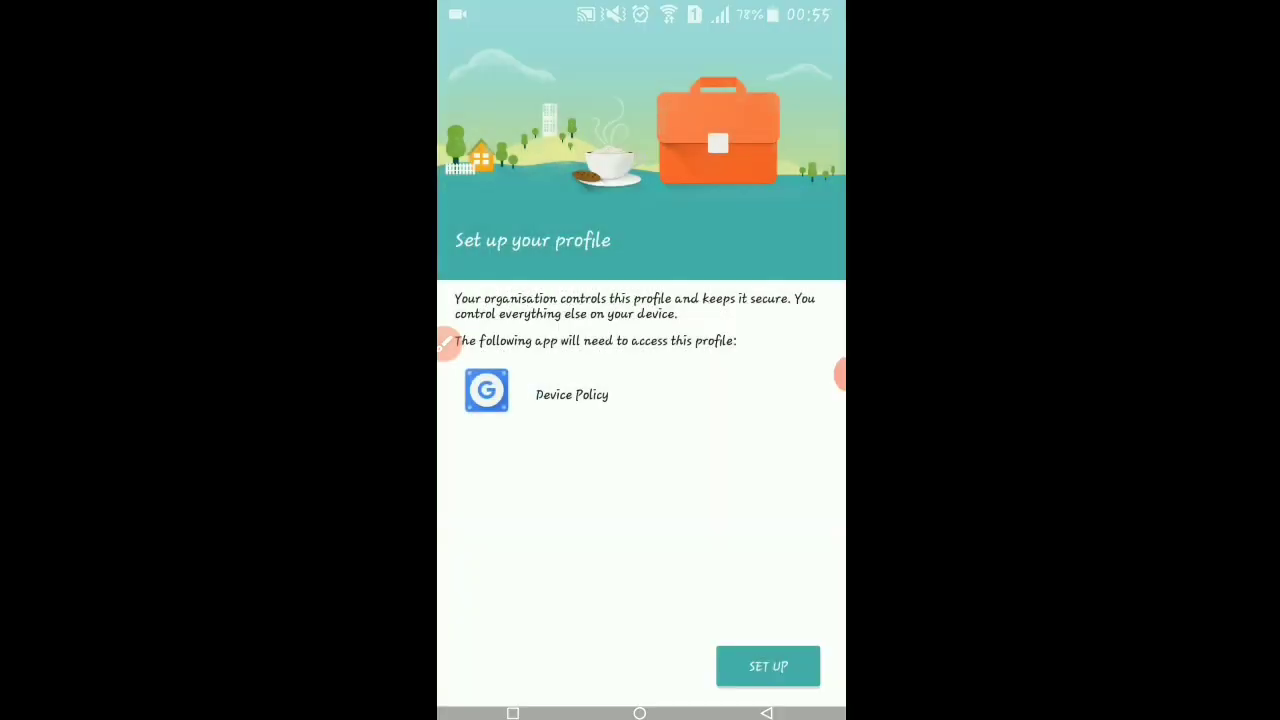
{"action": "left_click", "coordinate": [768, 666]}
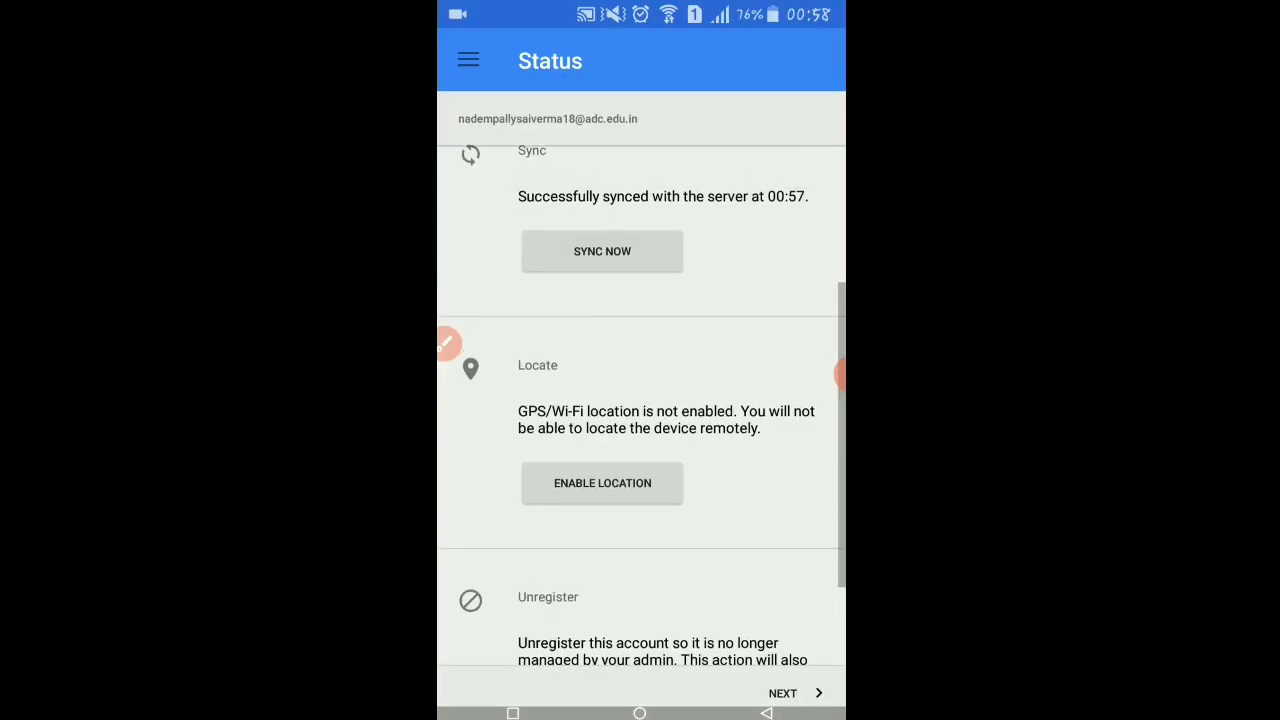
{"action": "scroll", "scroll_direction": "up", "scroll_amount": 3}
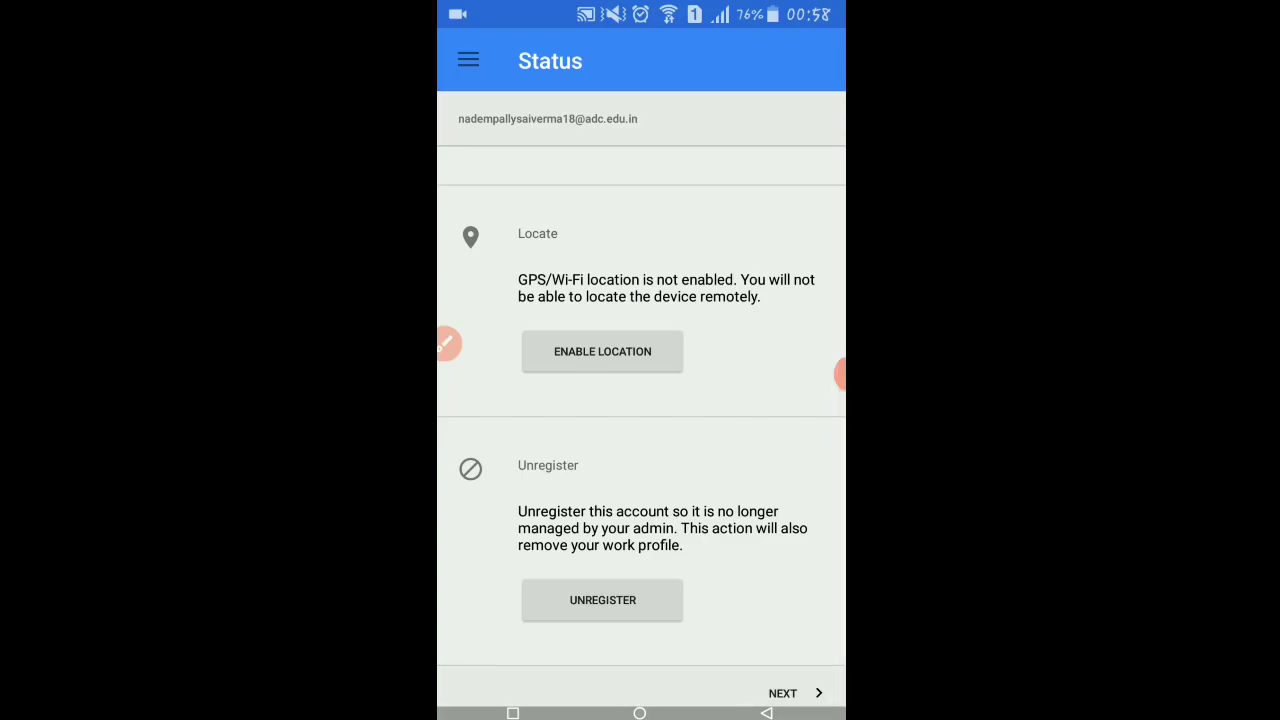
{"action": "scroll", "scroll_direction": "up", "scroll_amount": 3}
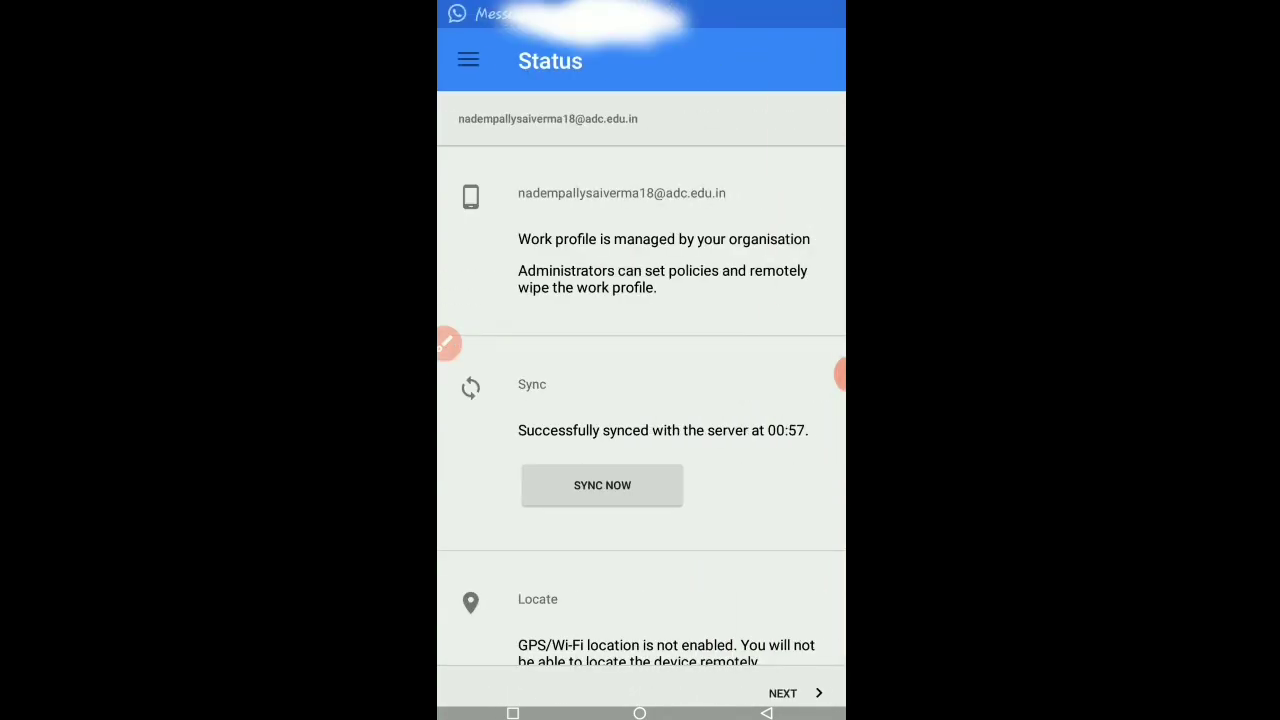
{"action": "scroll", "scroll_direction": "down", "scroll_amount": 3}
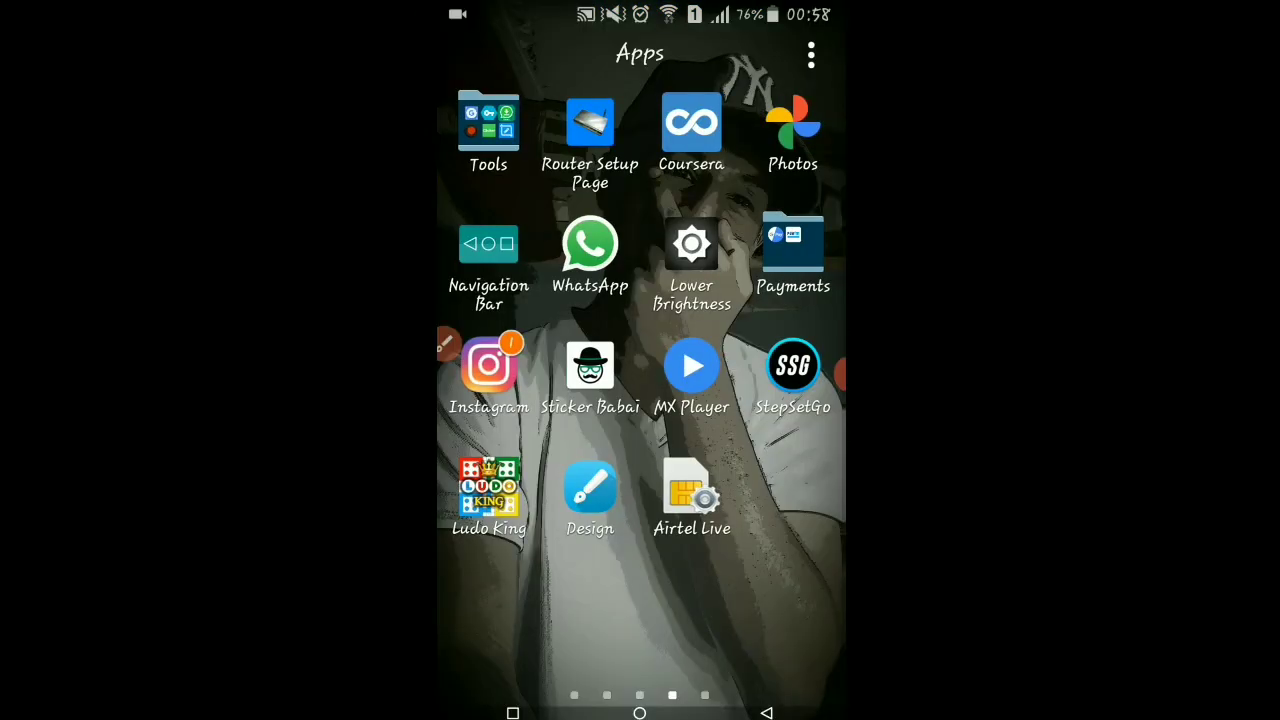
- Swipe to the work apps page and launch the badged Play Store showing Google Meet
{"action": "scroll", "scroll_direction": "right", "scroll_amount": 3}
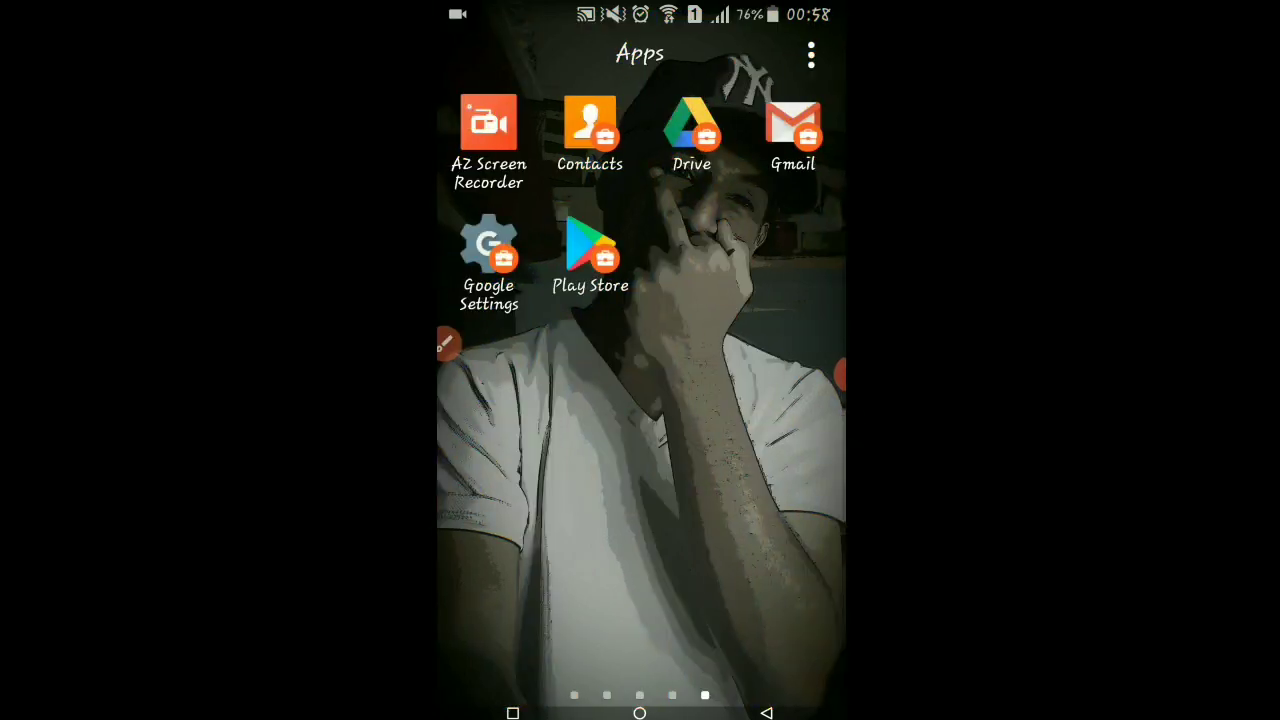
{"action": "left_click", "coordinate": [590, 244]}
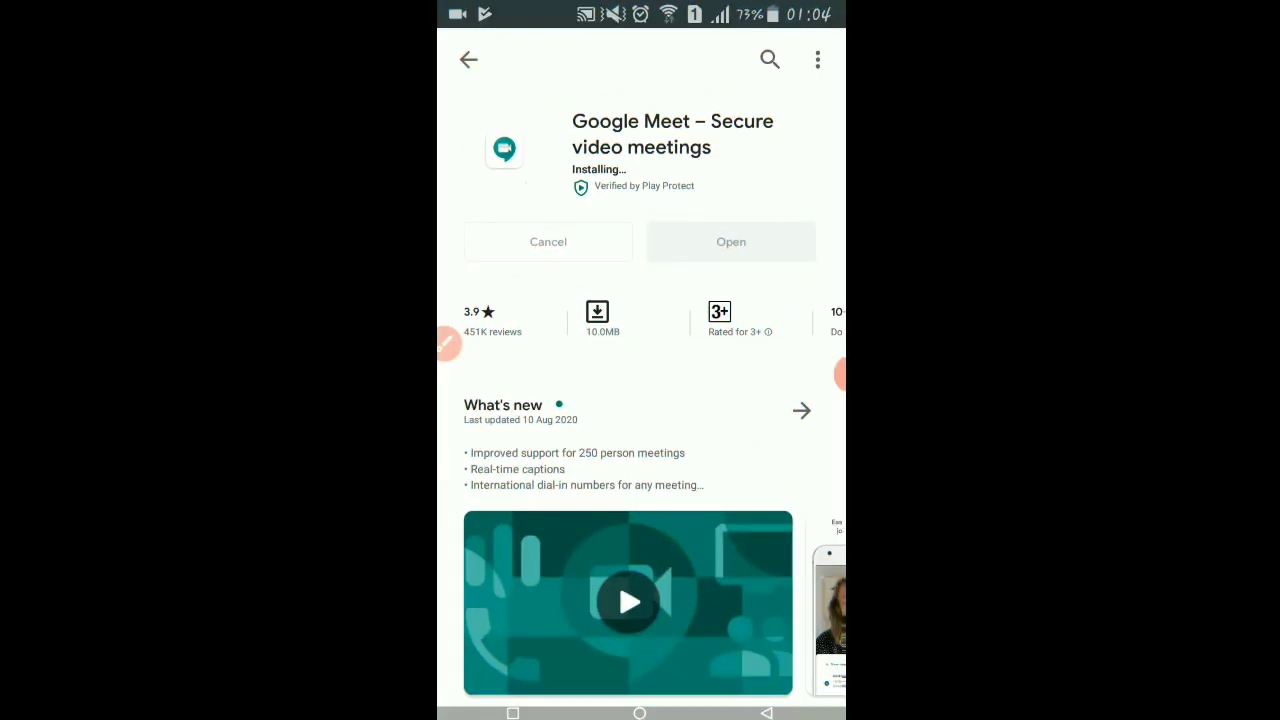
- Finish installing Google Meet and launch it under the college account
{"action": "left_click", "coordinate": [820, 374]}
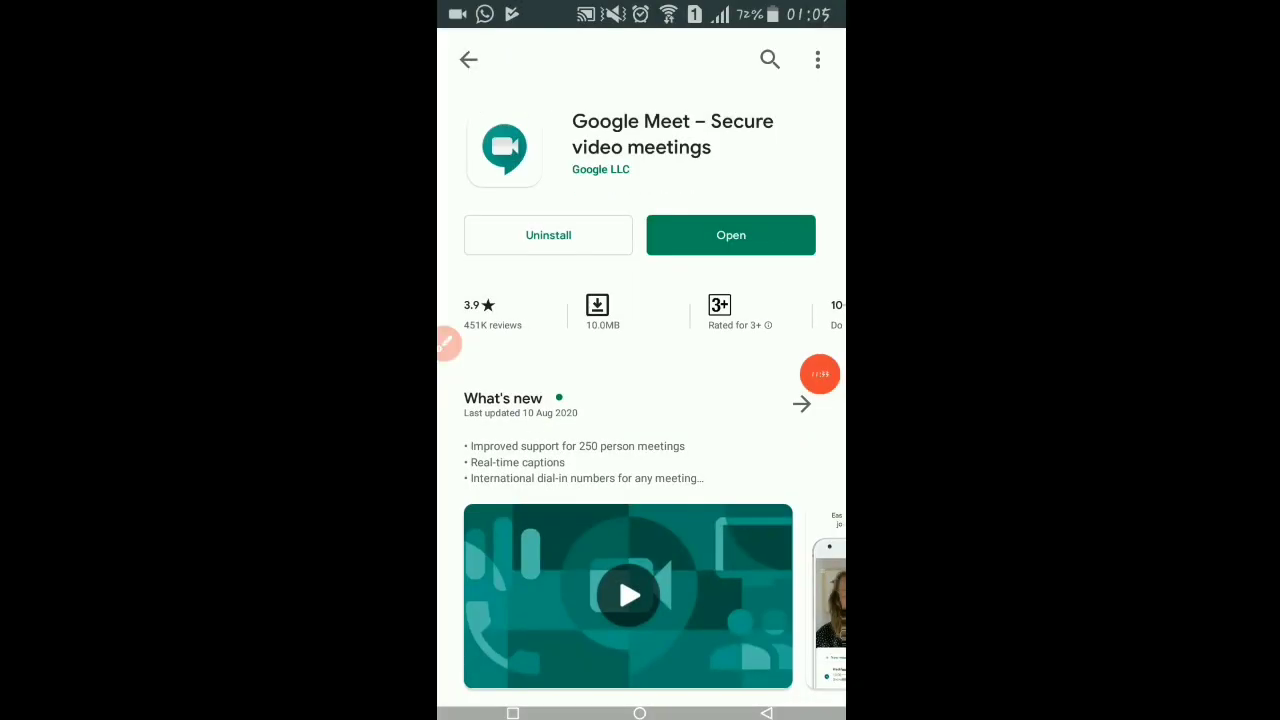
{"action": "left_click", "coordinate": [730, 236]}
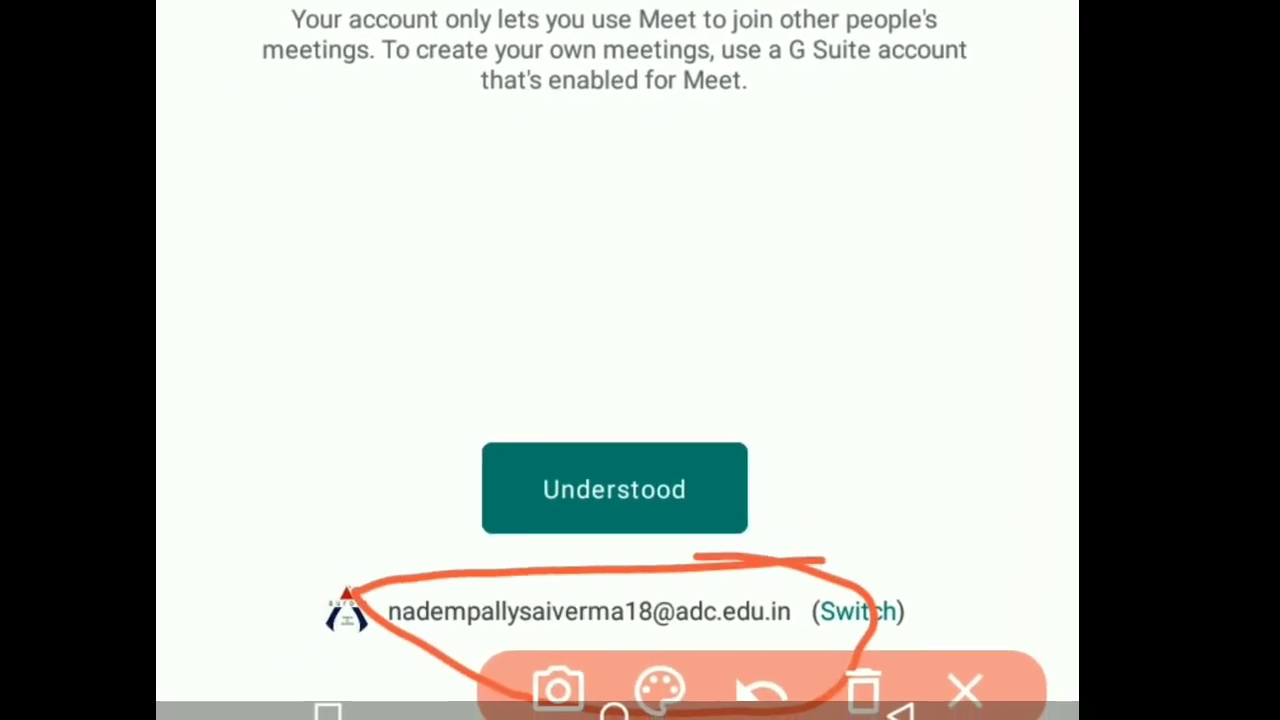
- Acknowledge the account notice and bring up 'Use a meeting code' entry with 'g' typed
{"action": "left_click", "coordinate": [964, 688]}
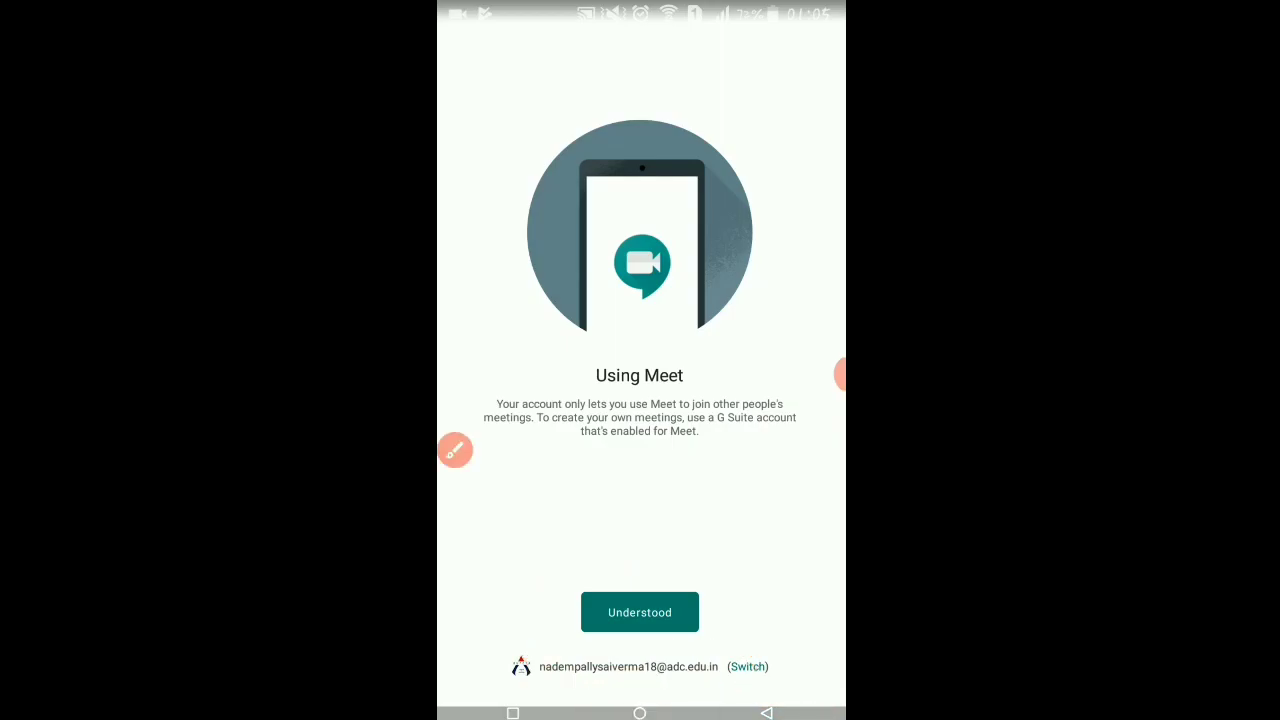
{"action": "left_click", "coordinate": [640, 612]}
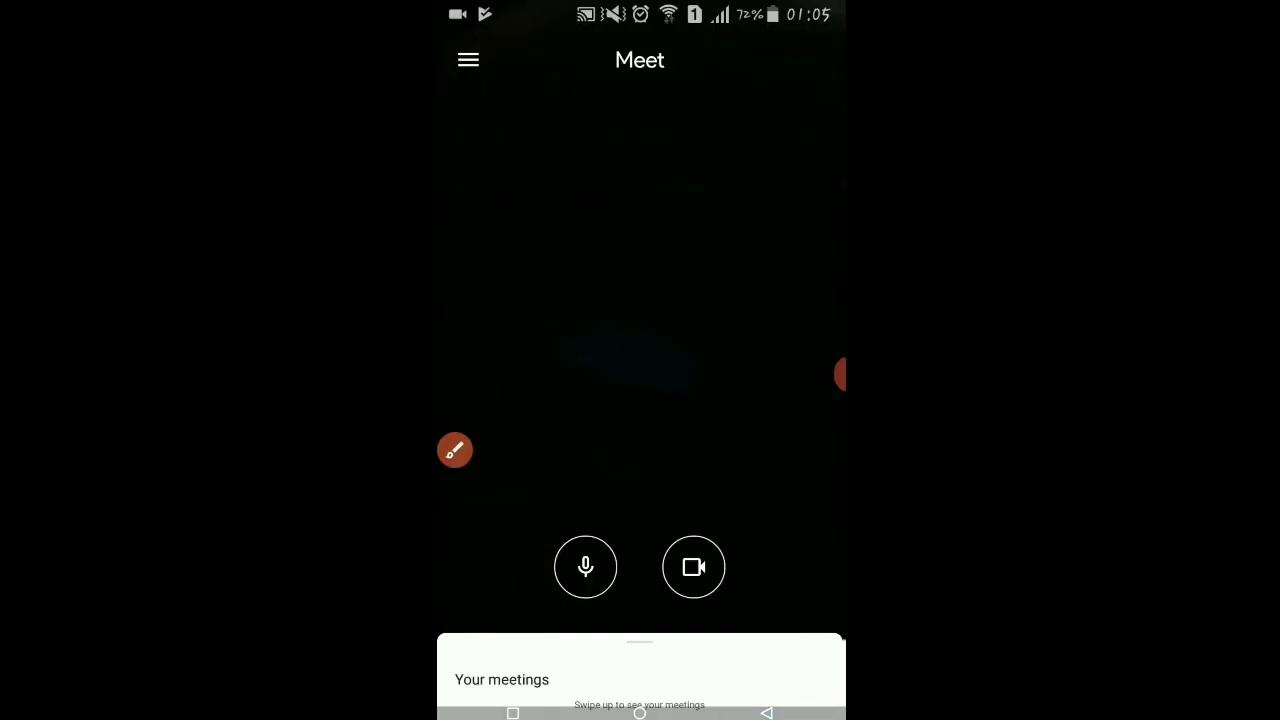
{"action": "left_click", "coordinate": [468, 60]}
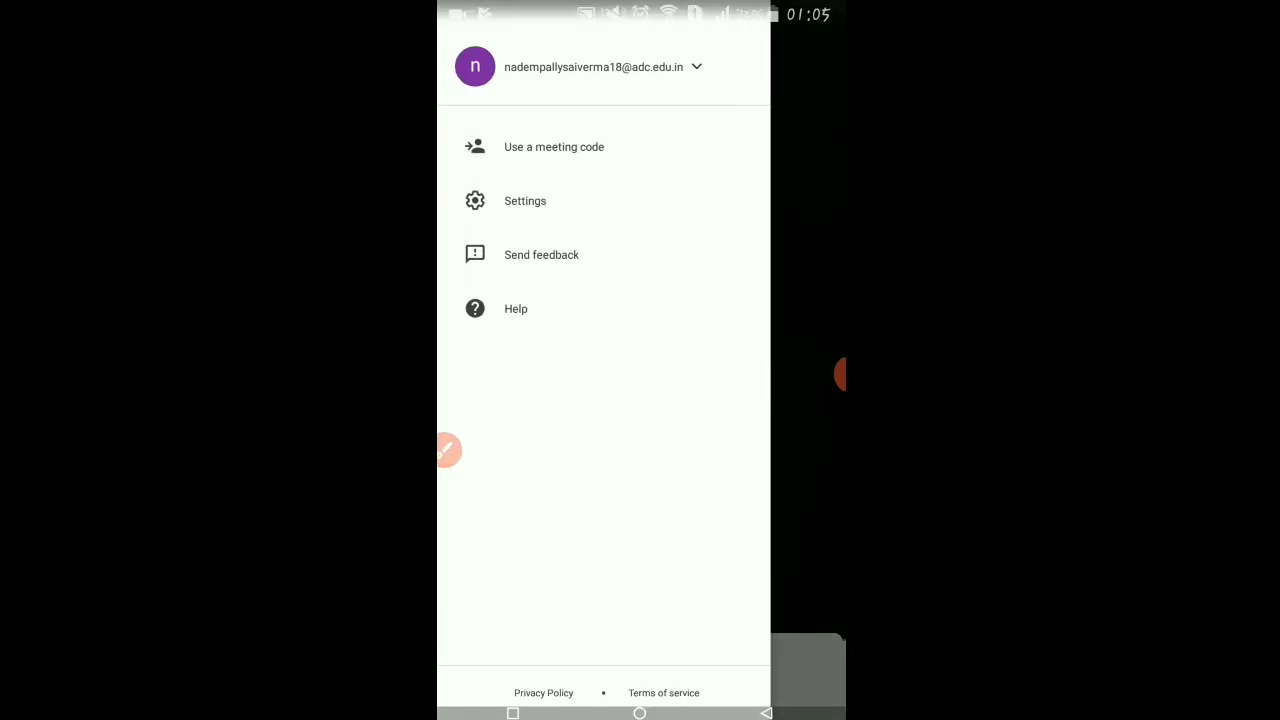
{"action": "left_click", "coordinate": [552, 146]}
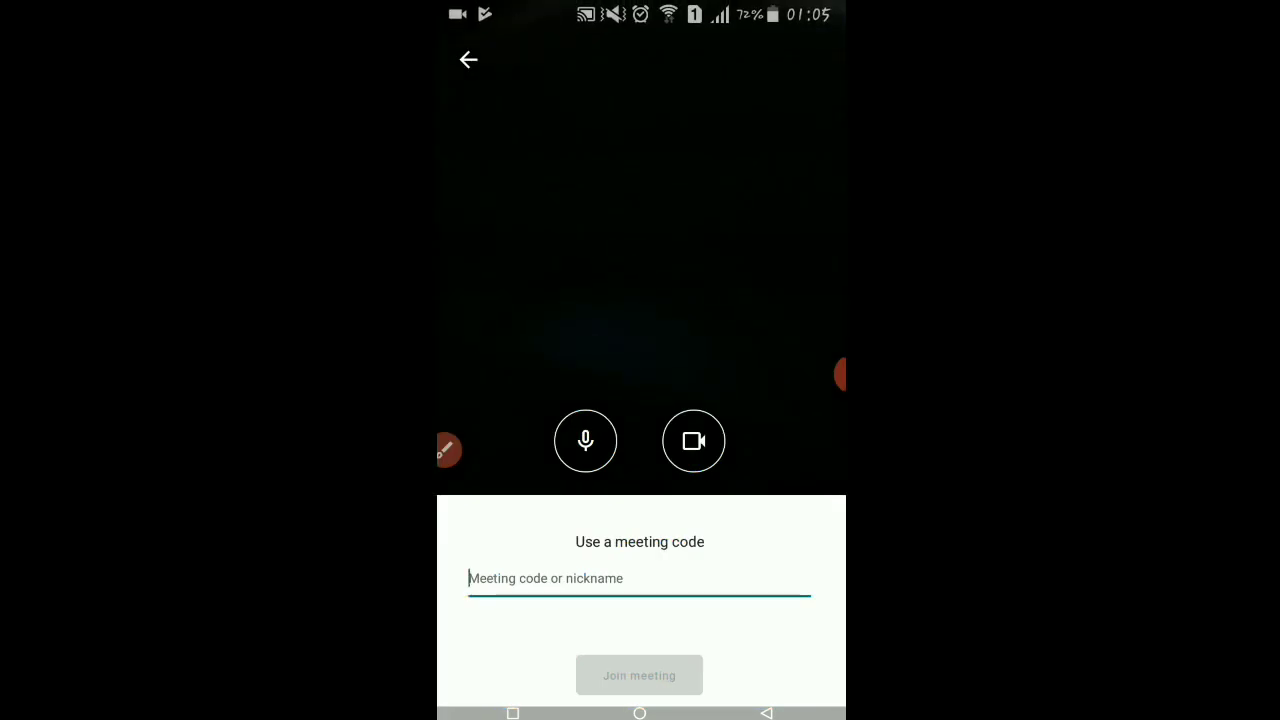
{"action": "type", "text": "g"}
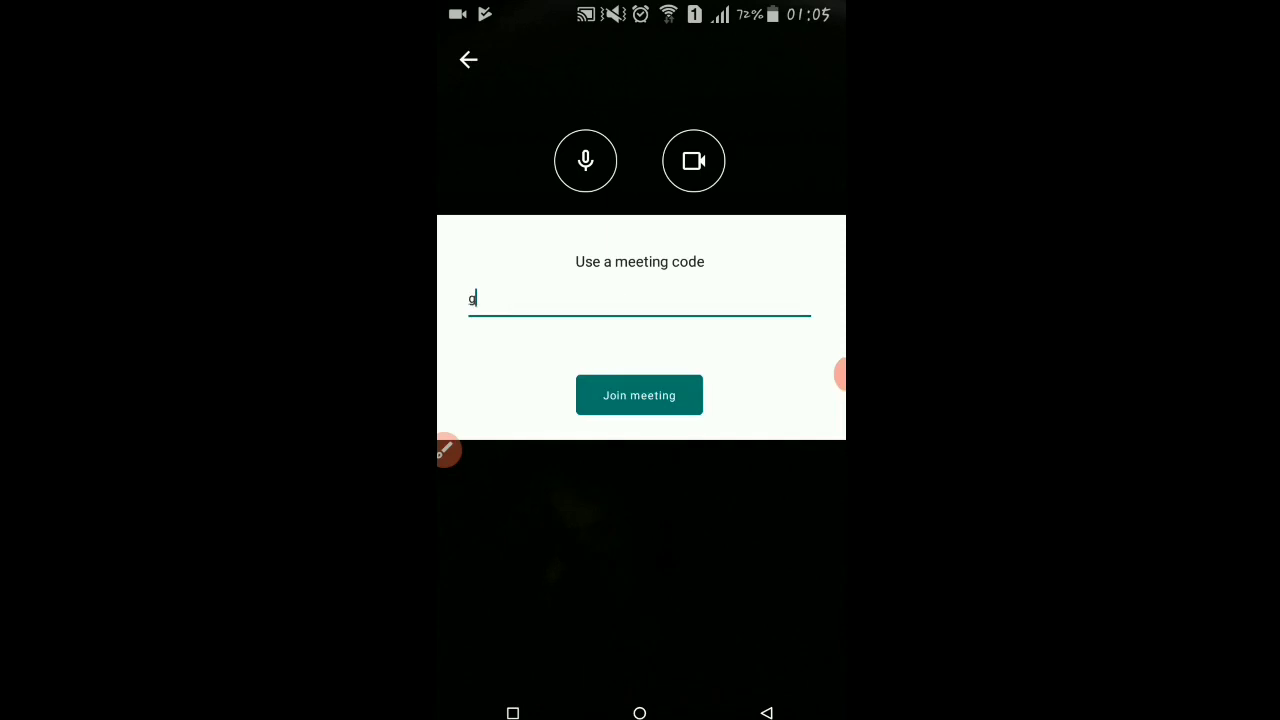